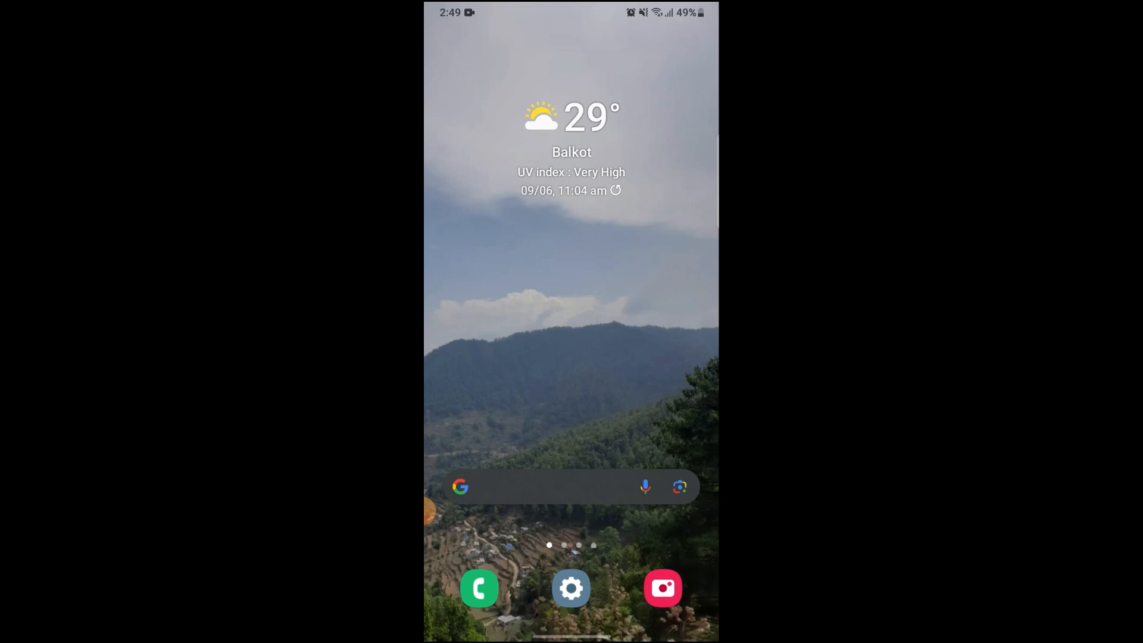
# - Bring up the app drawer and launch the Google Play Store
pyautogui.hscroll(-3)
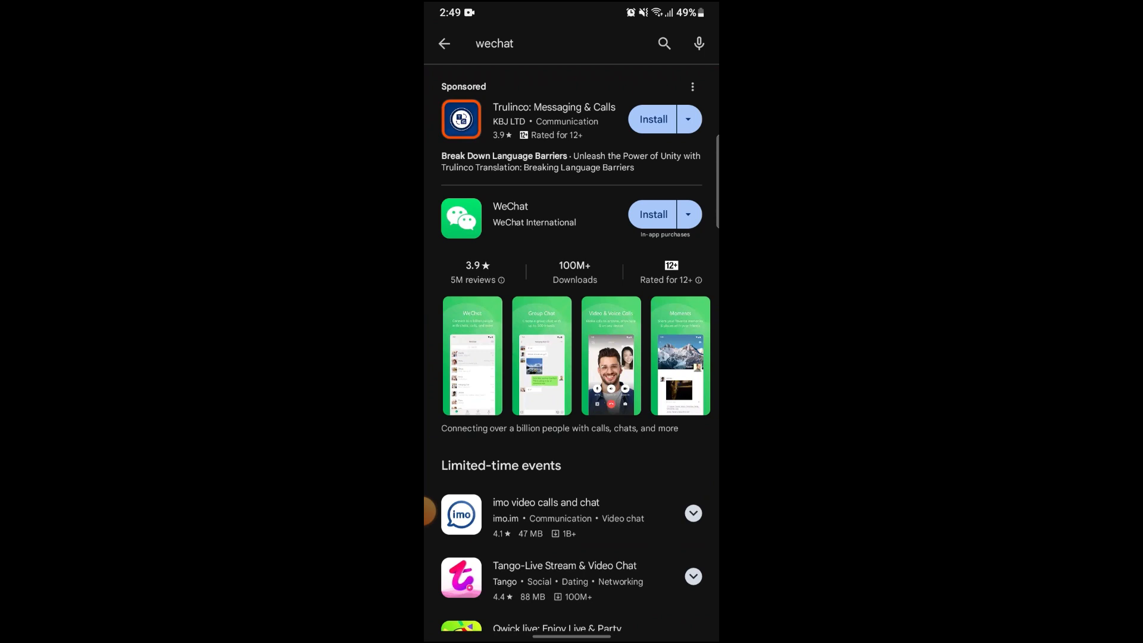
# - Install WeChat from its search result and let the download finish
pyautogui.click(652, 213)
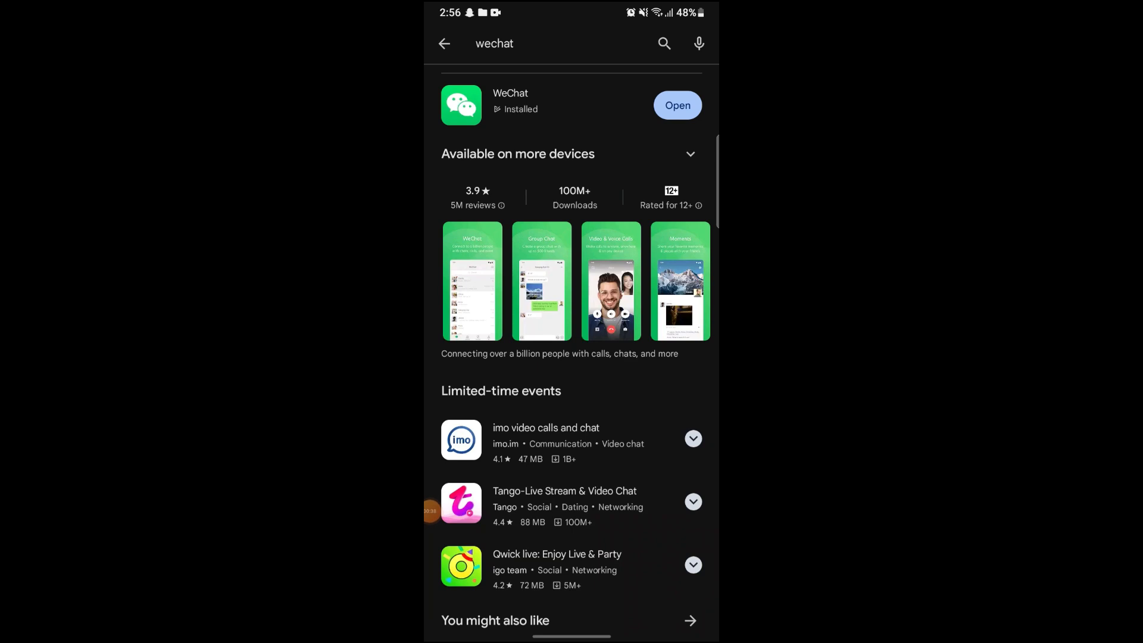
# - Show WeChat's details page with the 'Available on more devices' list collapsed
pyautogui.click(511, 105)
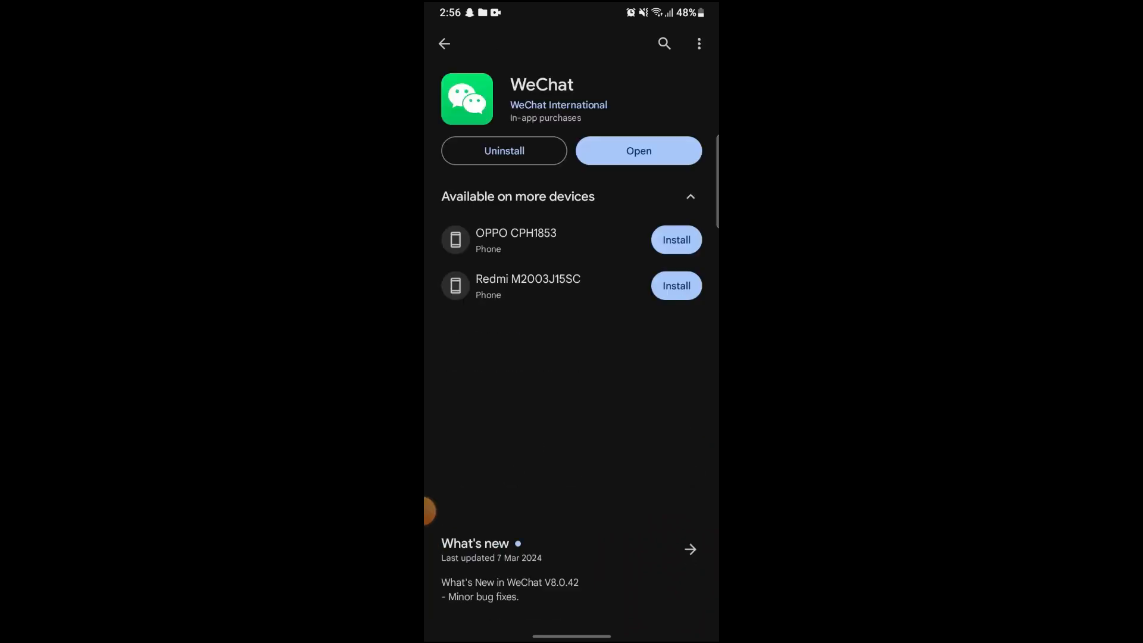
pyautogui.click(688, 197)
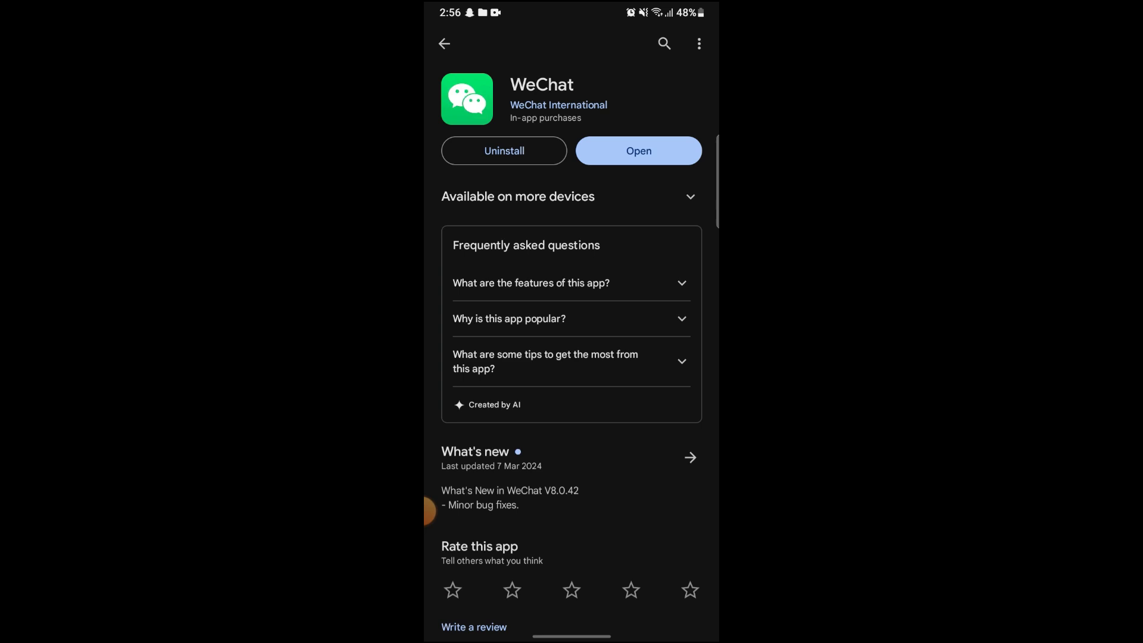